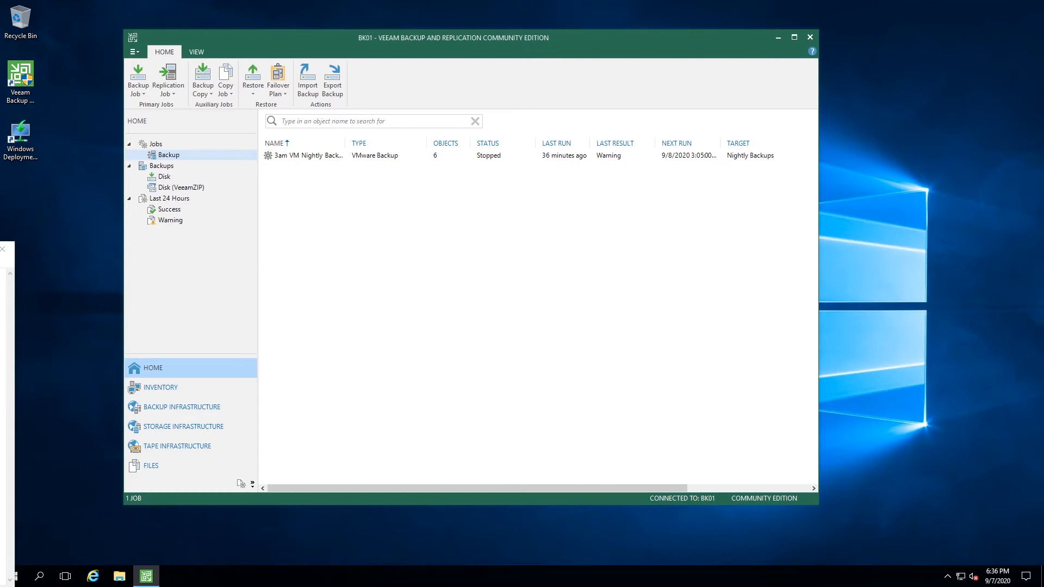
Show the 3am VM Nightly Backup job's last-run summary: five VMs succeeded, DLS01 warned.
left_click(304, 155)
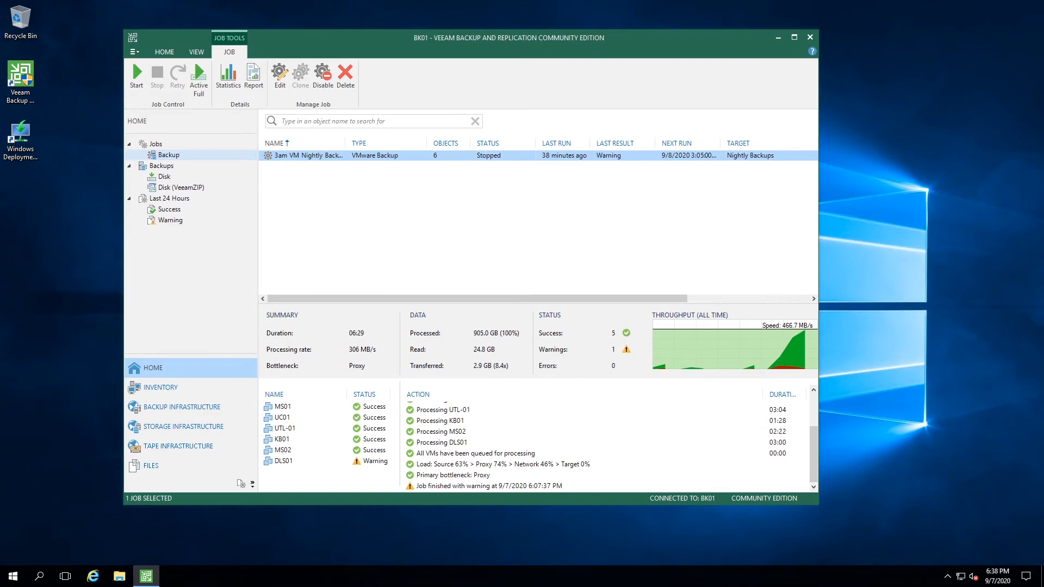
mouse_move(338, 502)
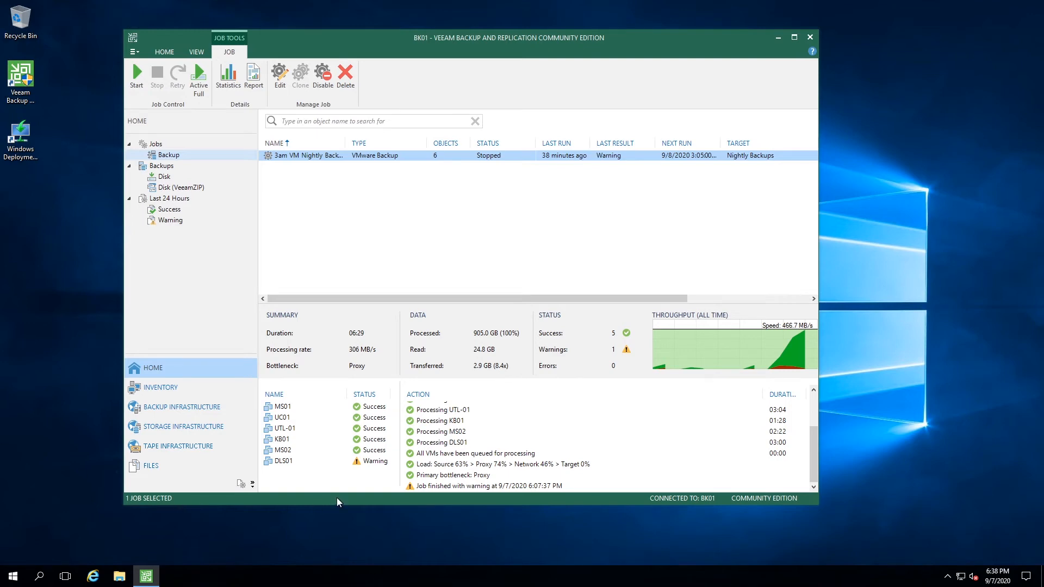
mouse_move(331, 471)
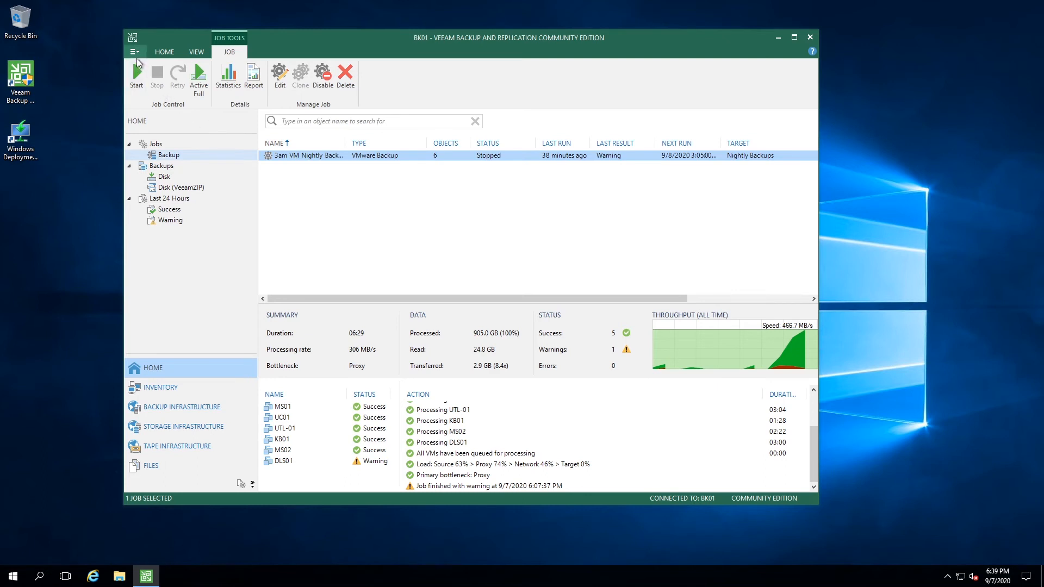
View the License Information Instances list, showing 6 of 10 instances used by VMs.
left_click(134, 51)
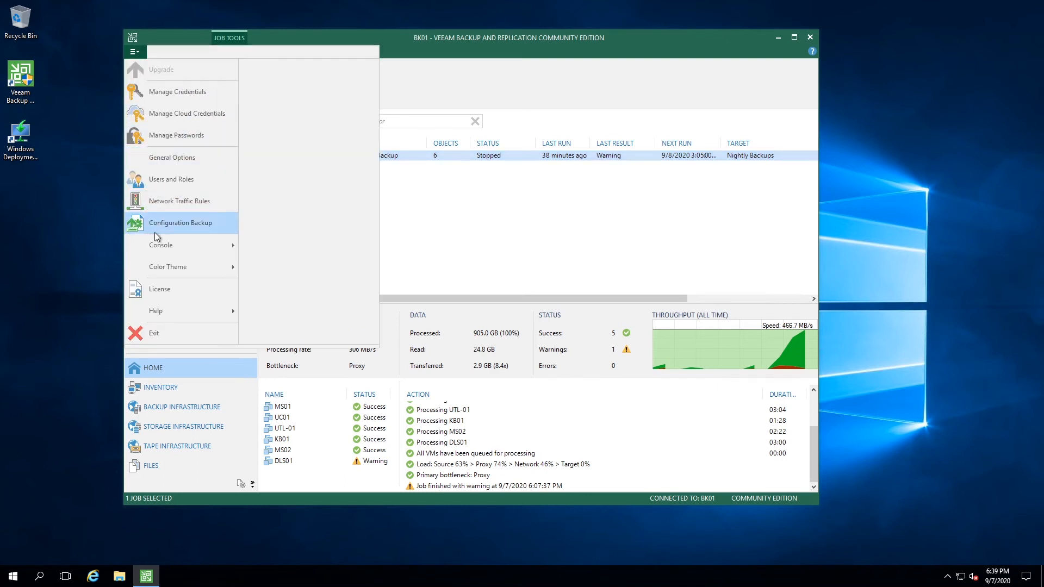
left_click(159, 288)
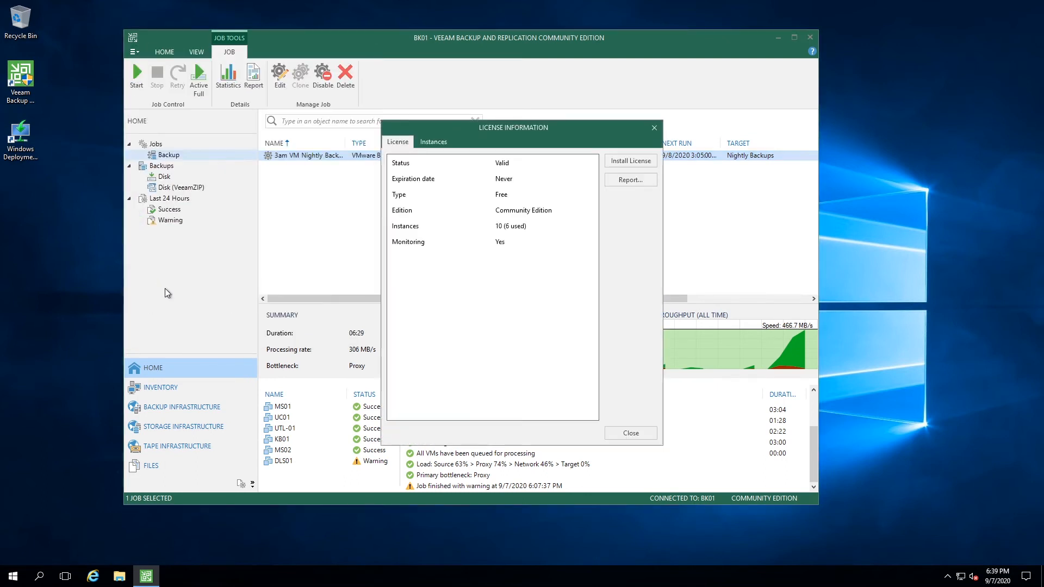
left_click(433, 141)
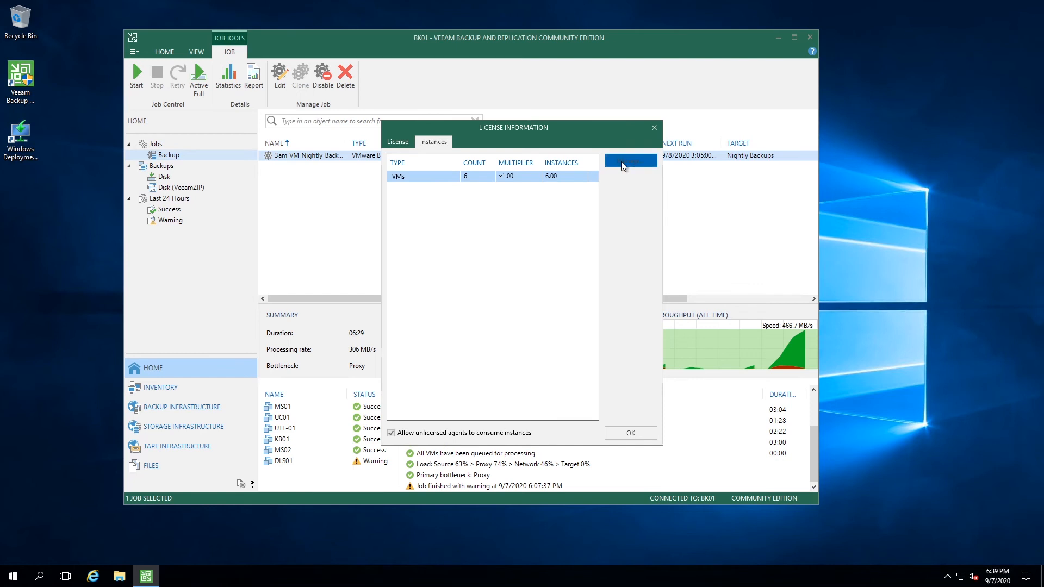
Revoke DLS01's license via Manage, leaving 5 VMs counted against the license.
left_click(628, 161)
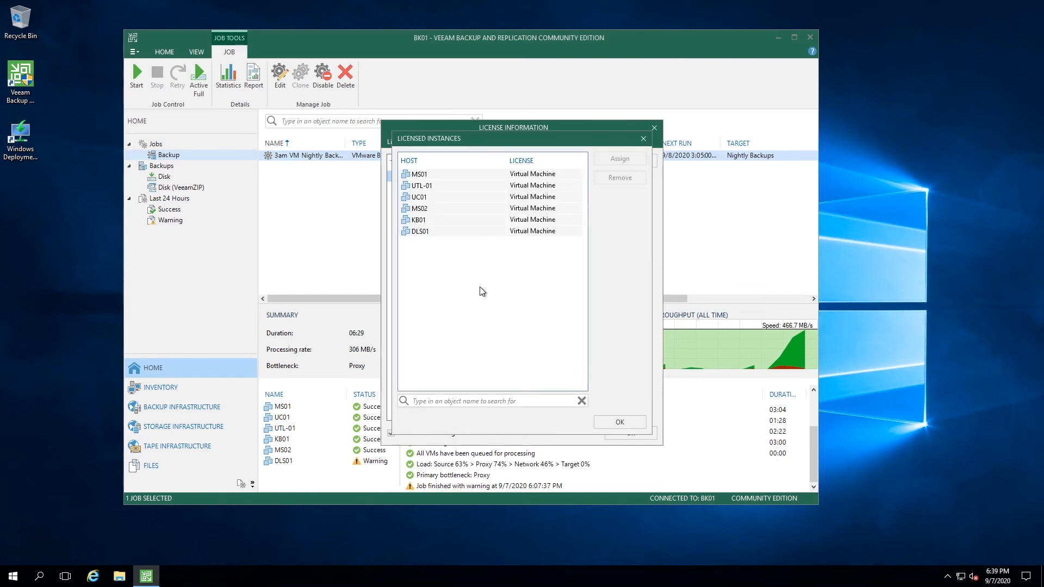
mouse_move(419, 241)
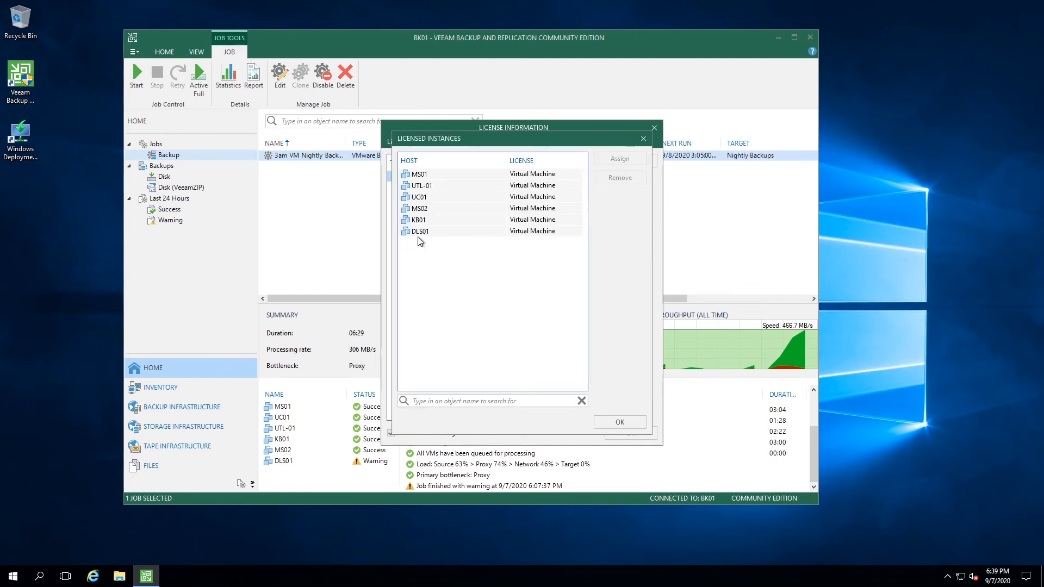
left_click(418, 231)
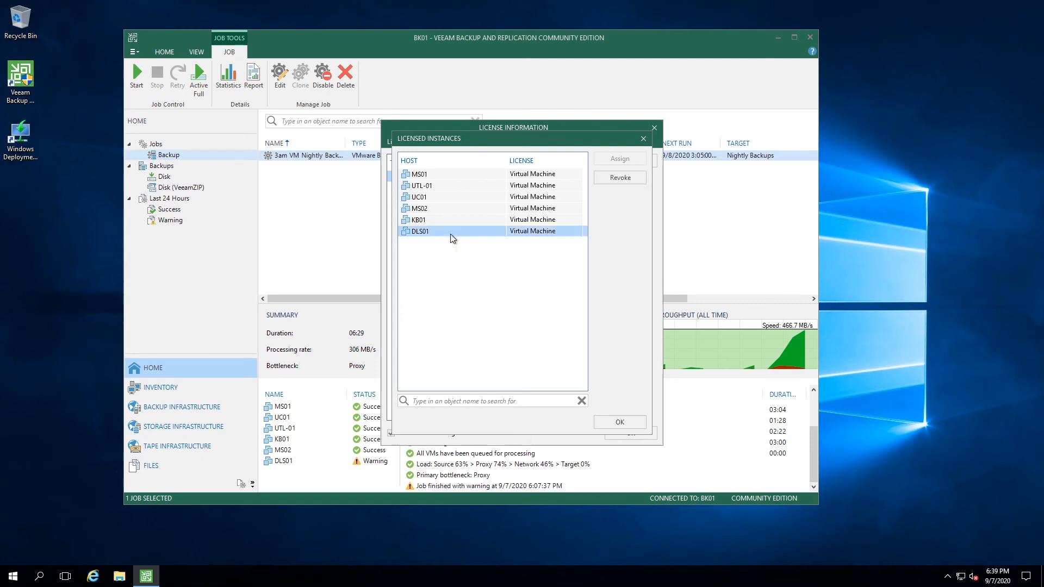
left_click(619, 178)
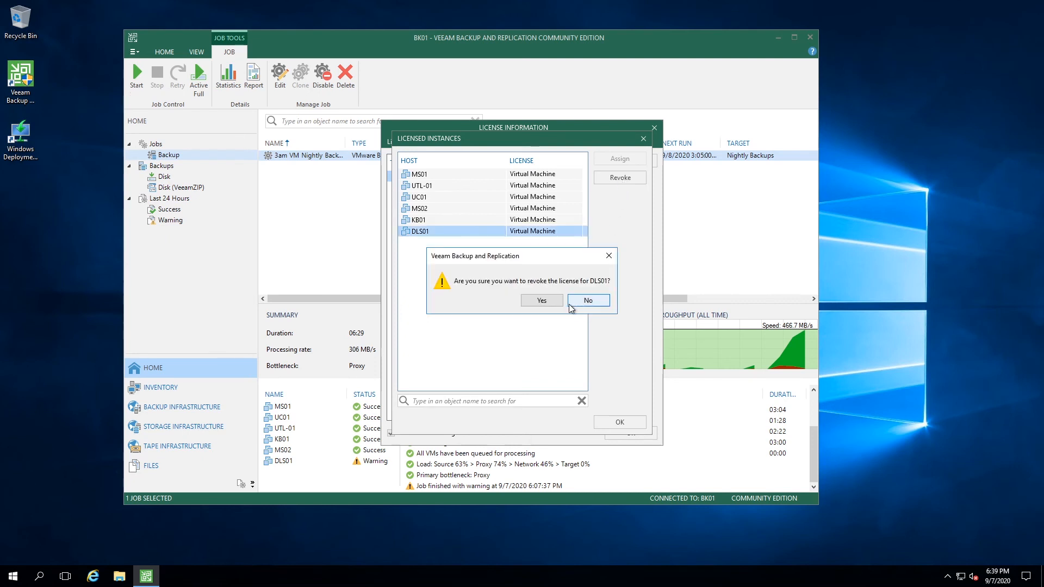
left_click(587, 300)
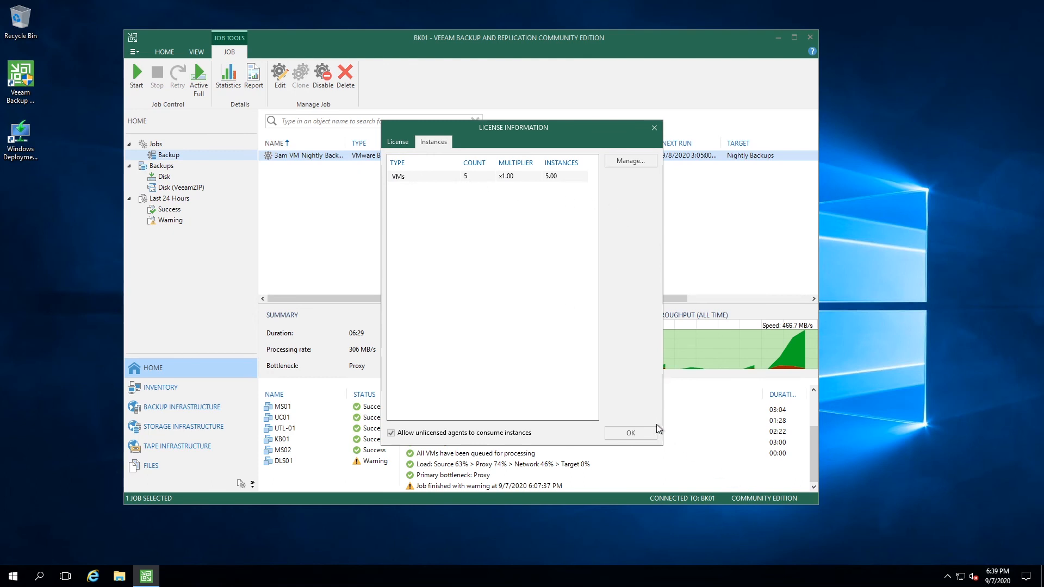
mouse_move(599, 438)
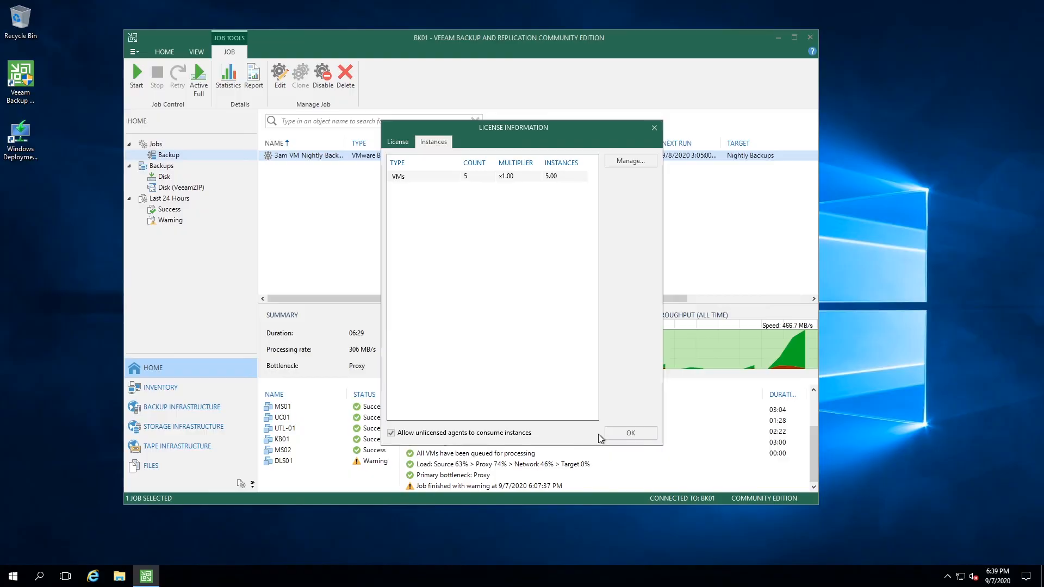